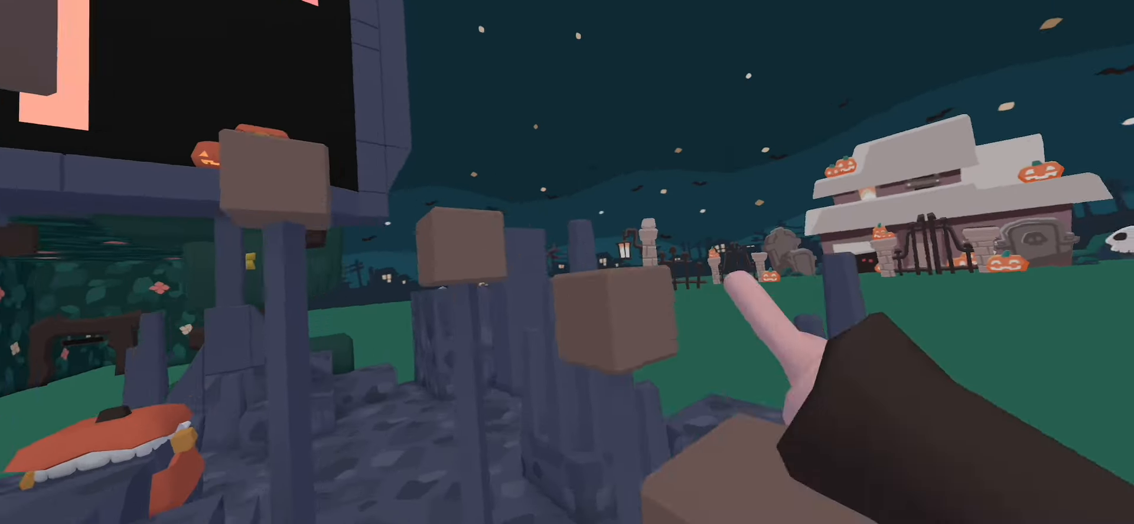
mouse_move(567, 262)
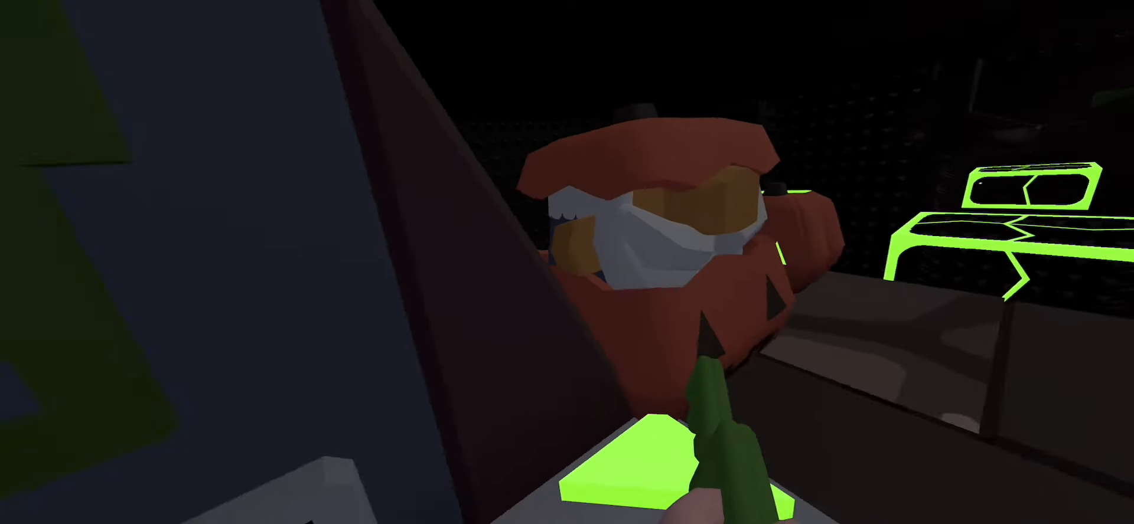
mouse_move(567, 261)
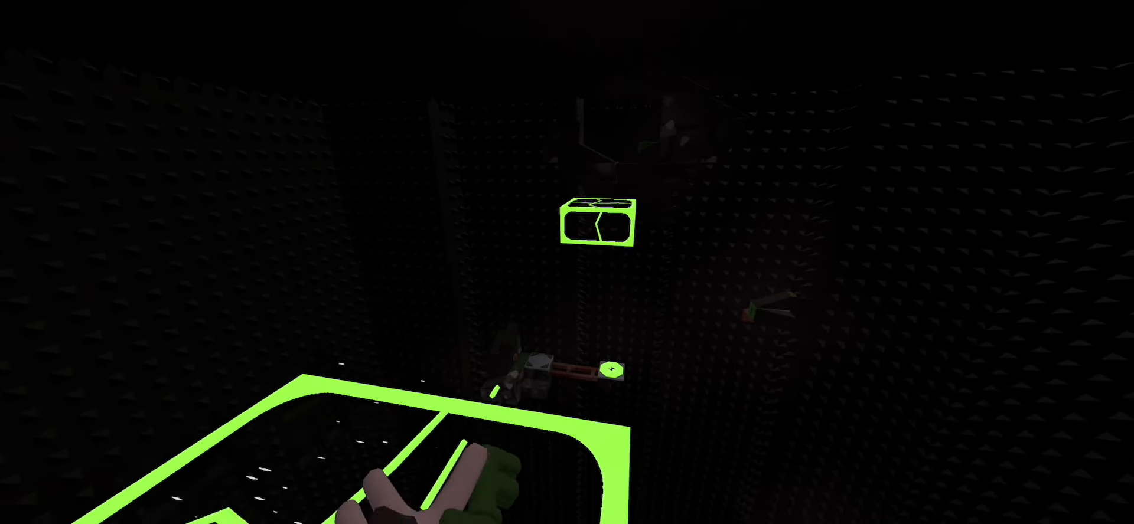
mouse_move(567, 262)
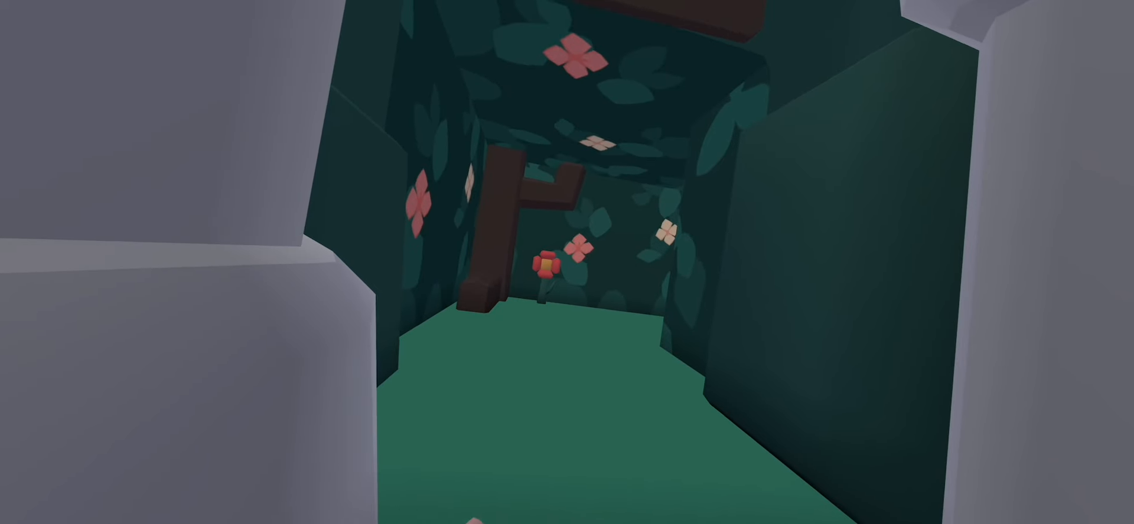
mouse_move(566, 261)
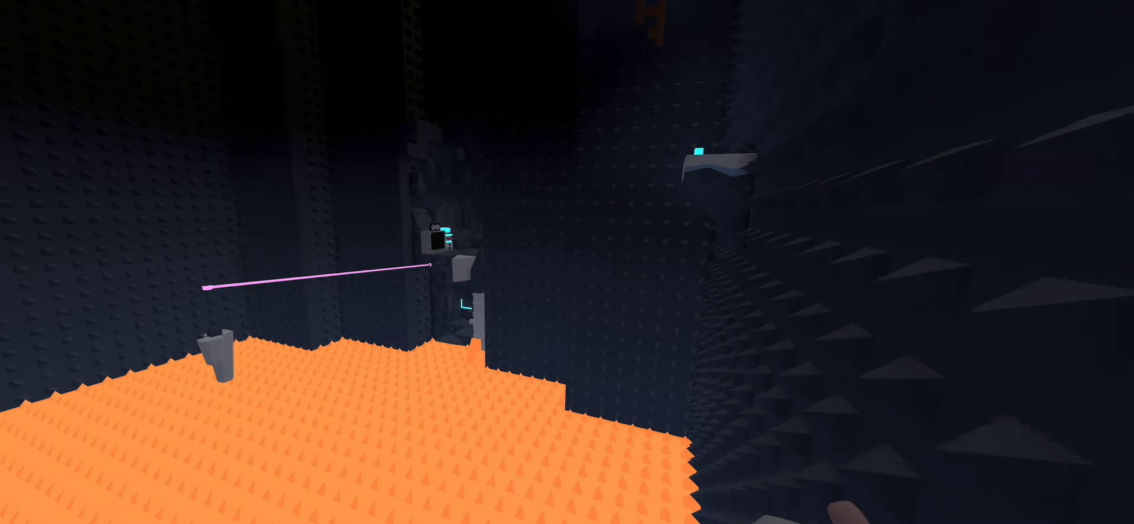
mouse_move(566, 262)
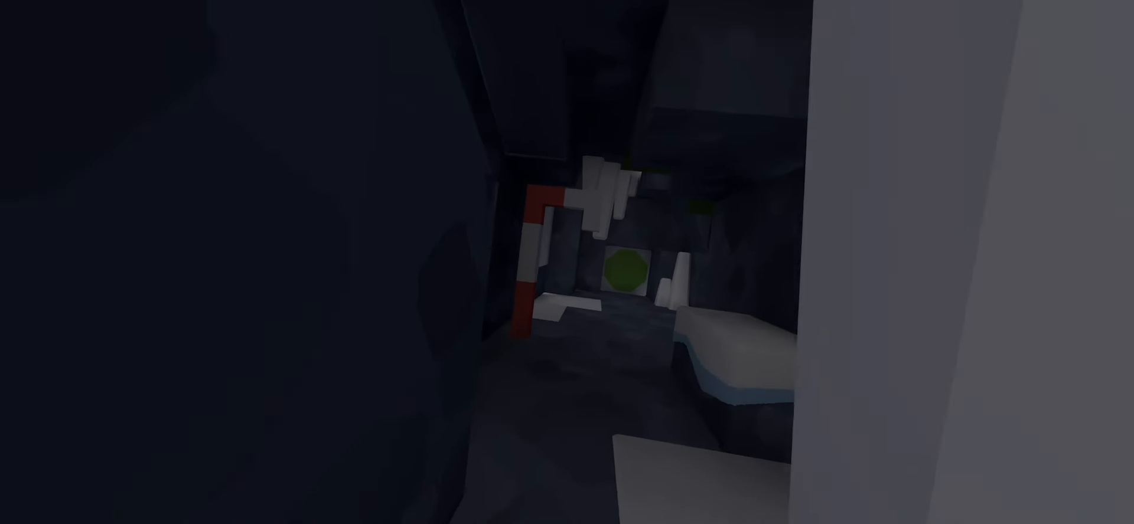
mouse_move(567, 262)
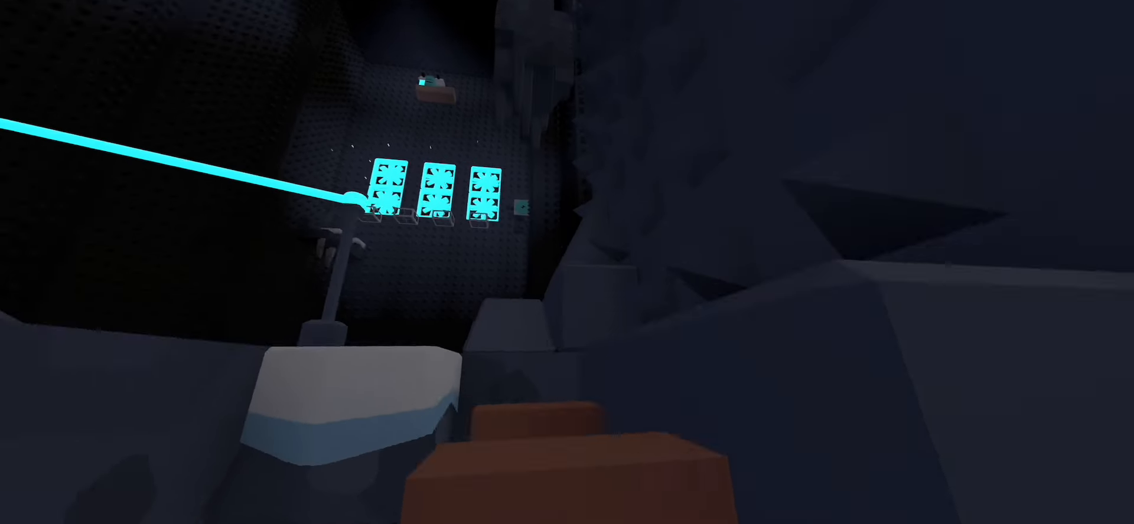
mouse_move(566, 262)
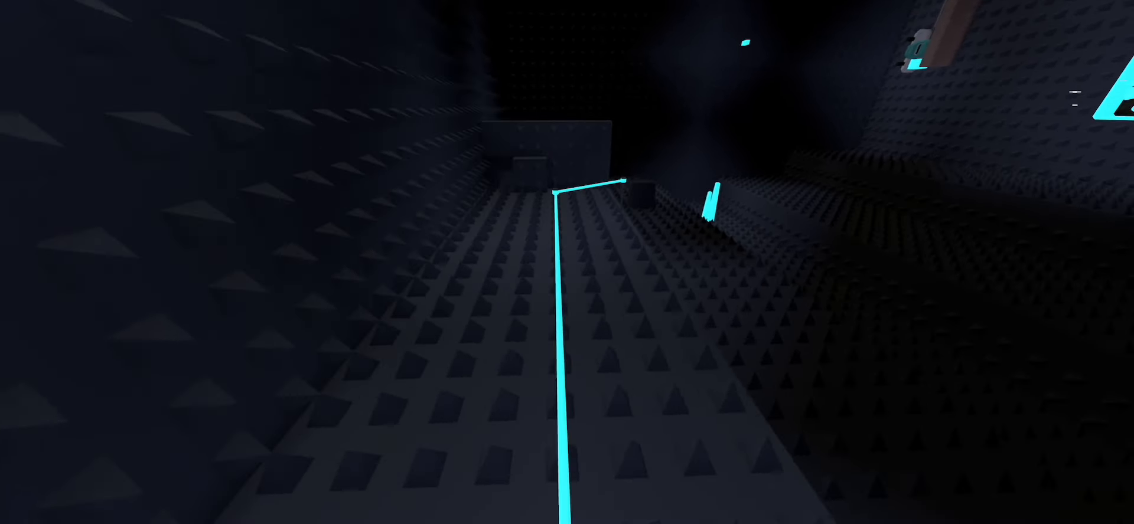
mouse_move(567, 262)
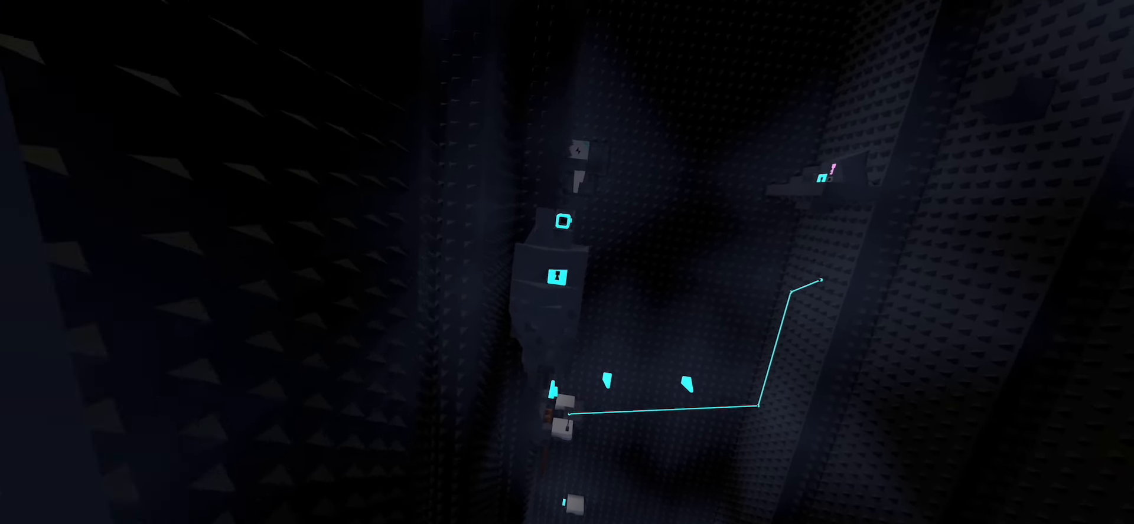
mouse_move(567, 261)
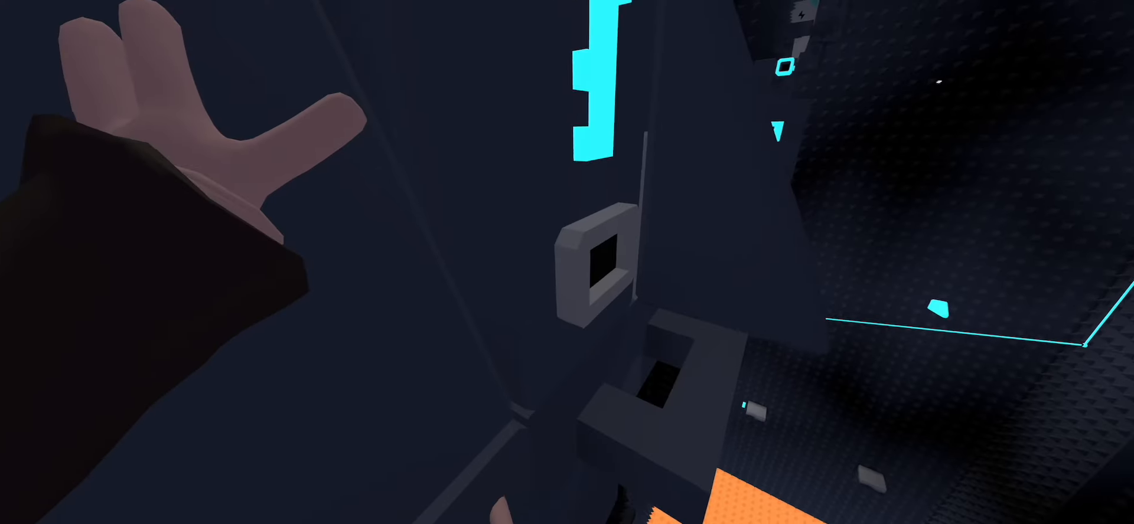
mouse_move(567, 262)
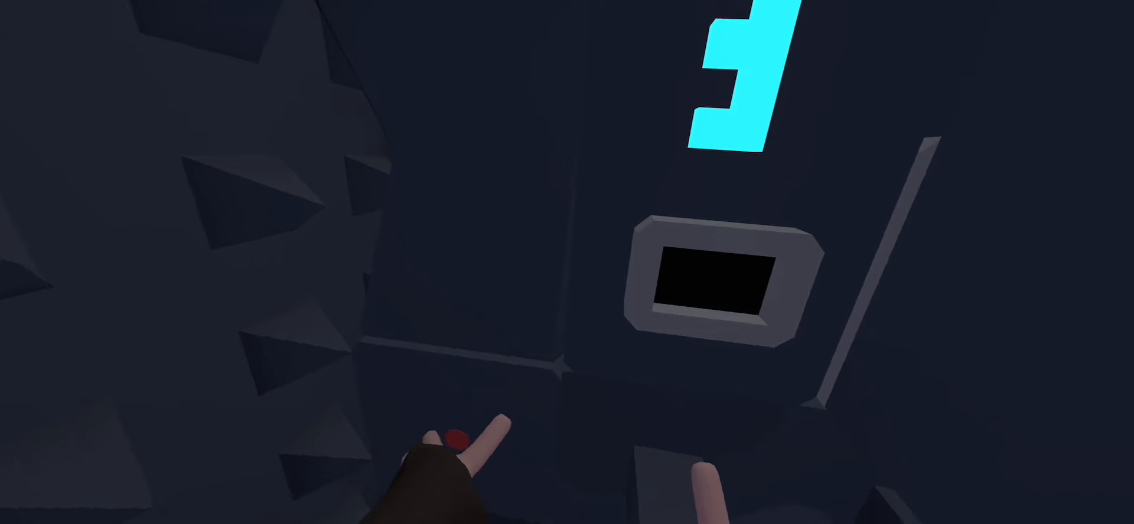
mouse_move(567, 261)
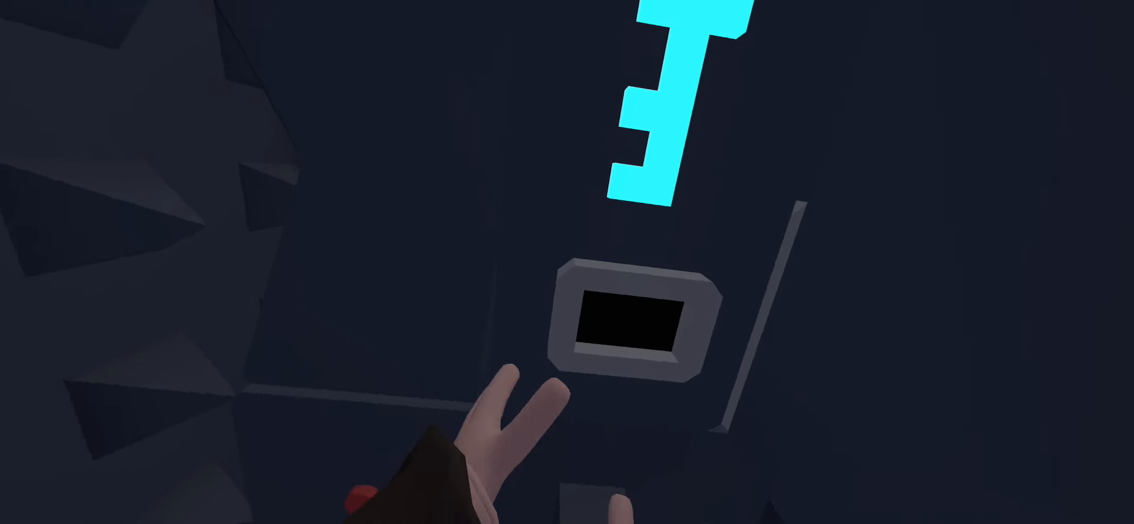
mouse_move(567, 261)
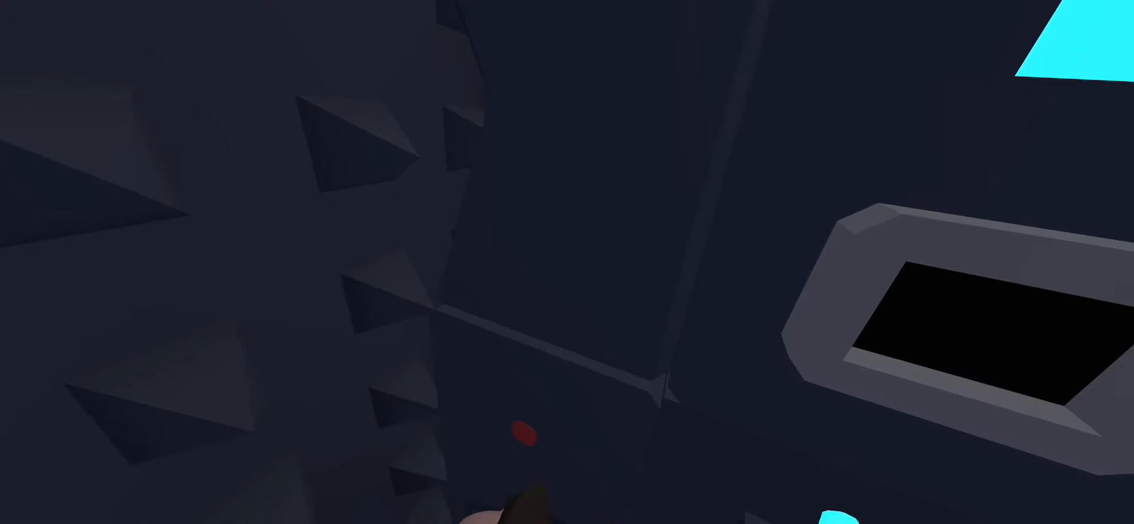
mouse_move(567, 262)
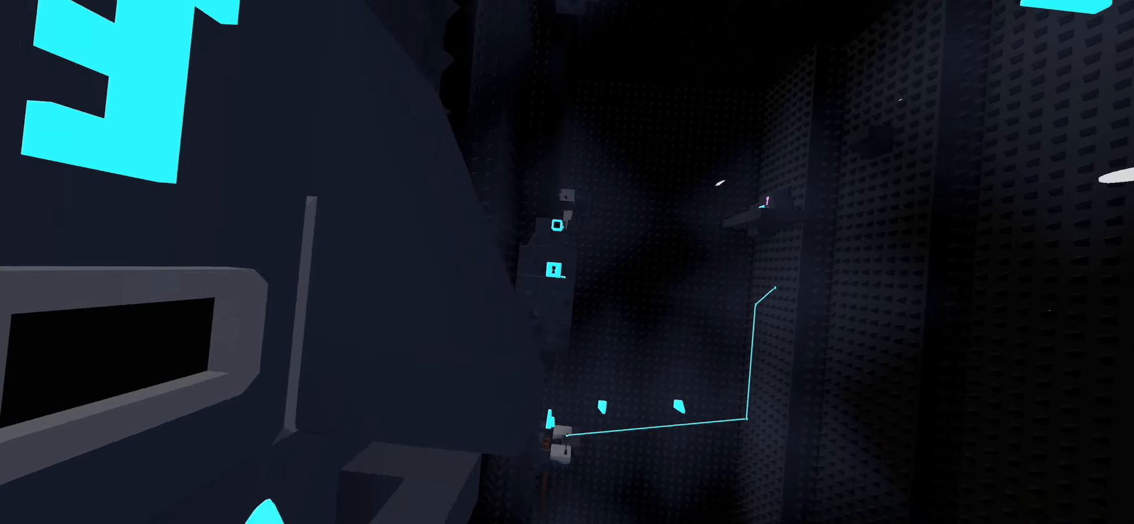
mouse_move(567, 262)
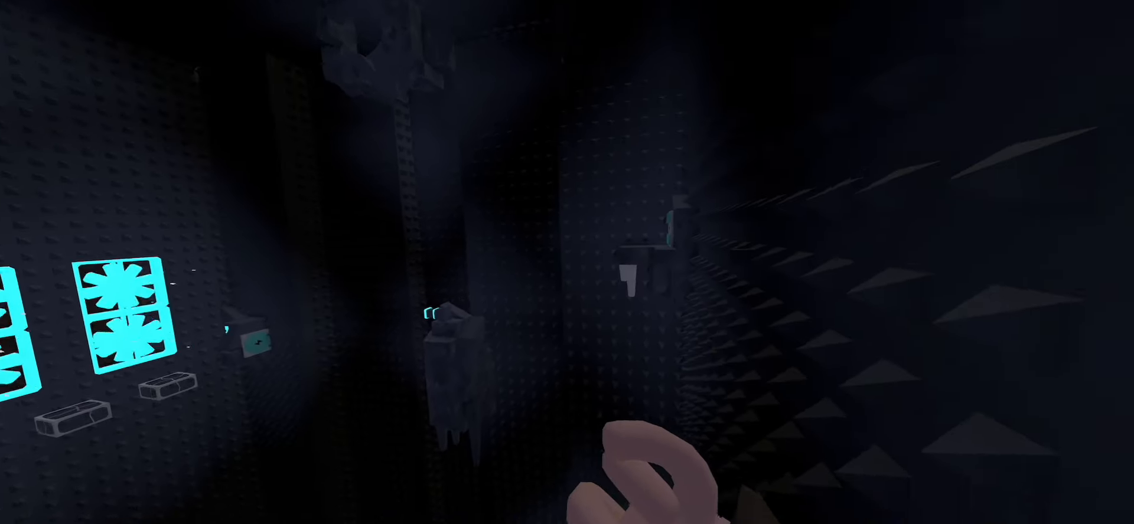
mouse_move(567, 262)
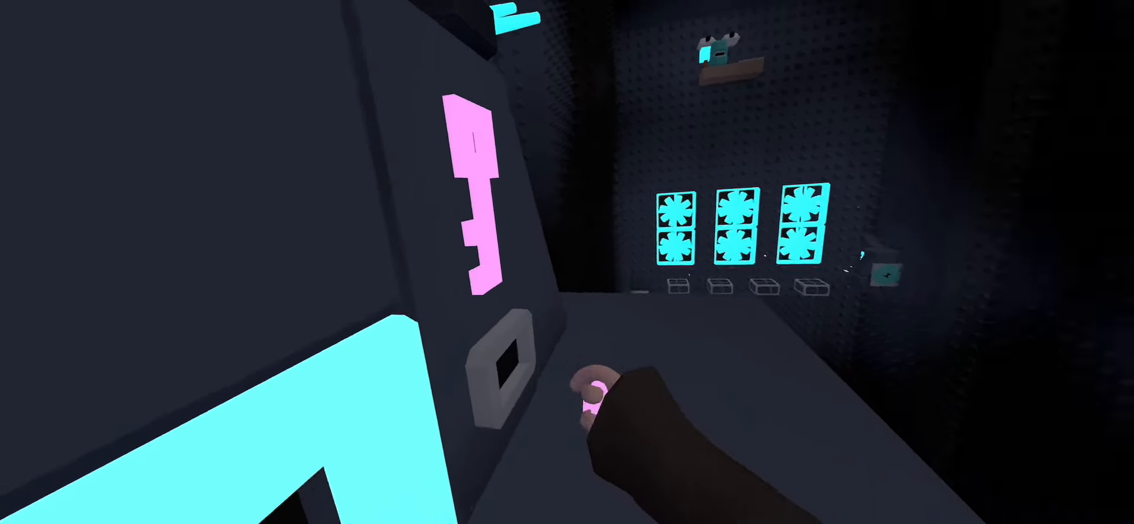
mouse_move(567, 262)
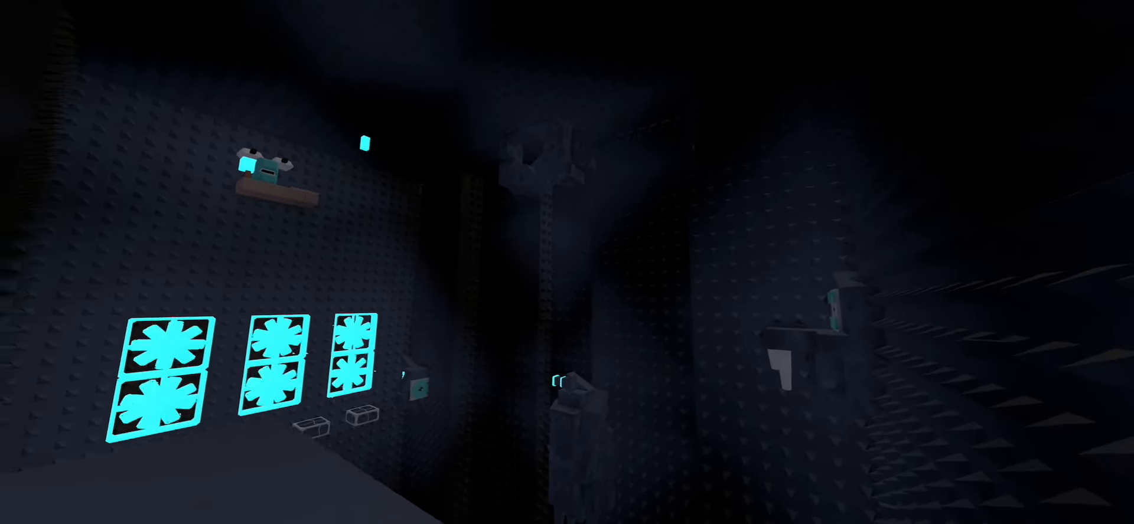
mouse_move(567, 262)
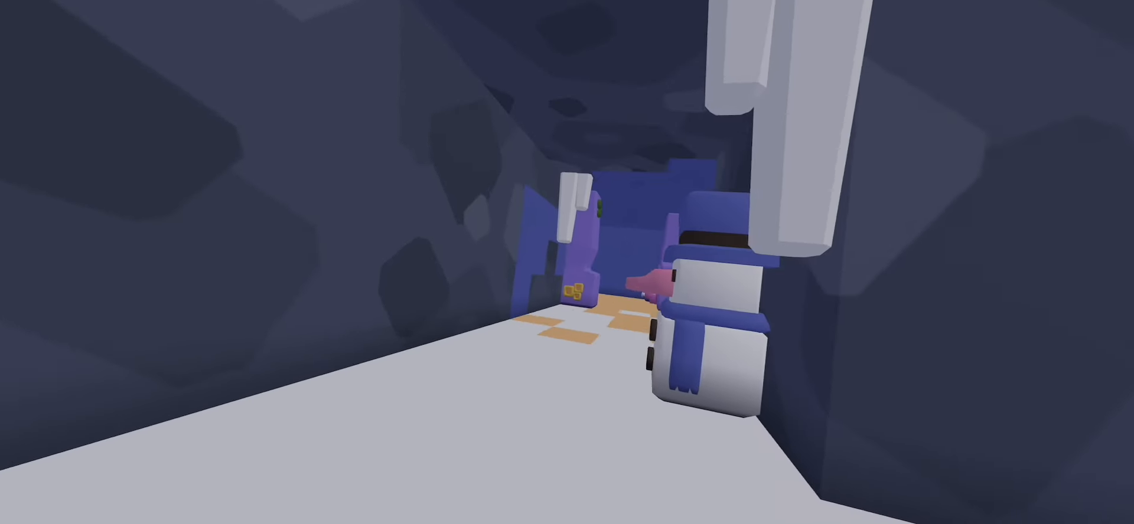
mouse_move(567, 261)
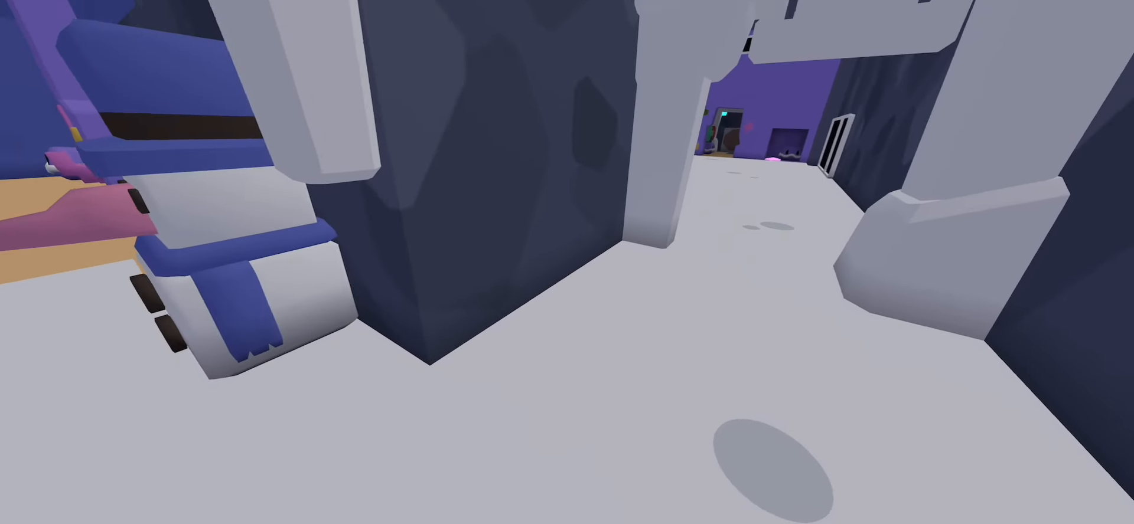